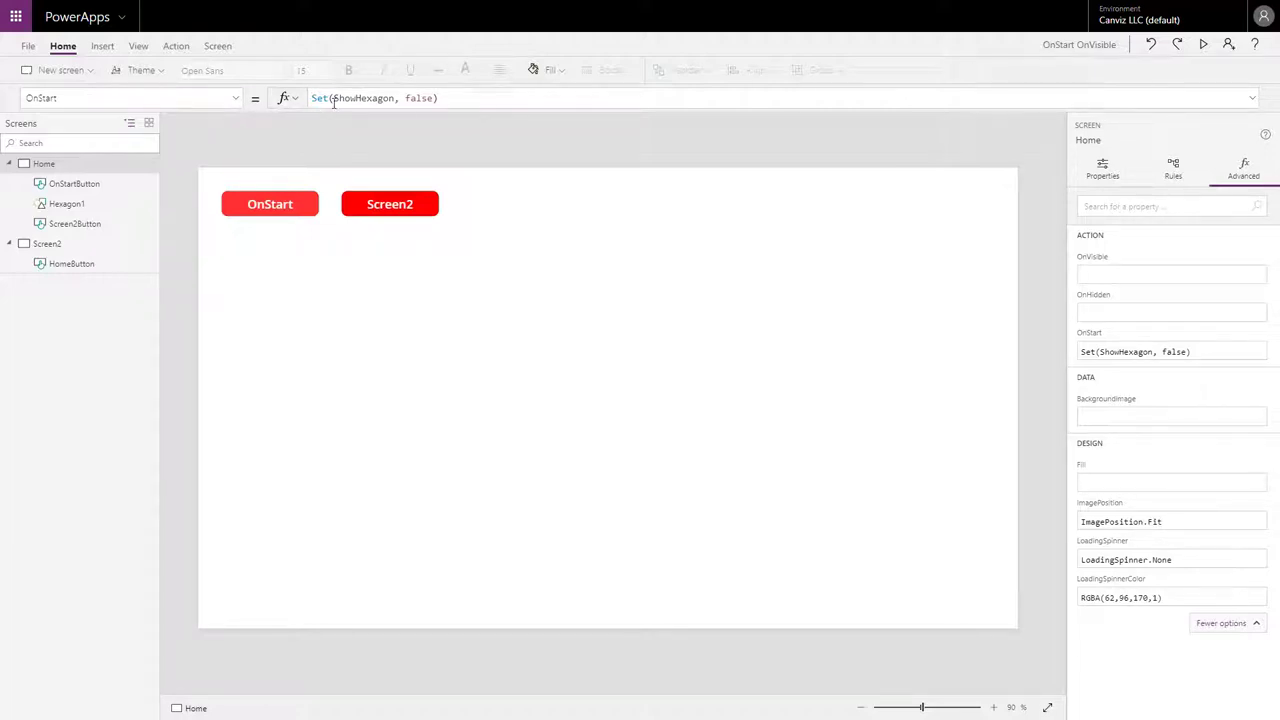
mouse_move(72, 168)
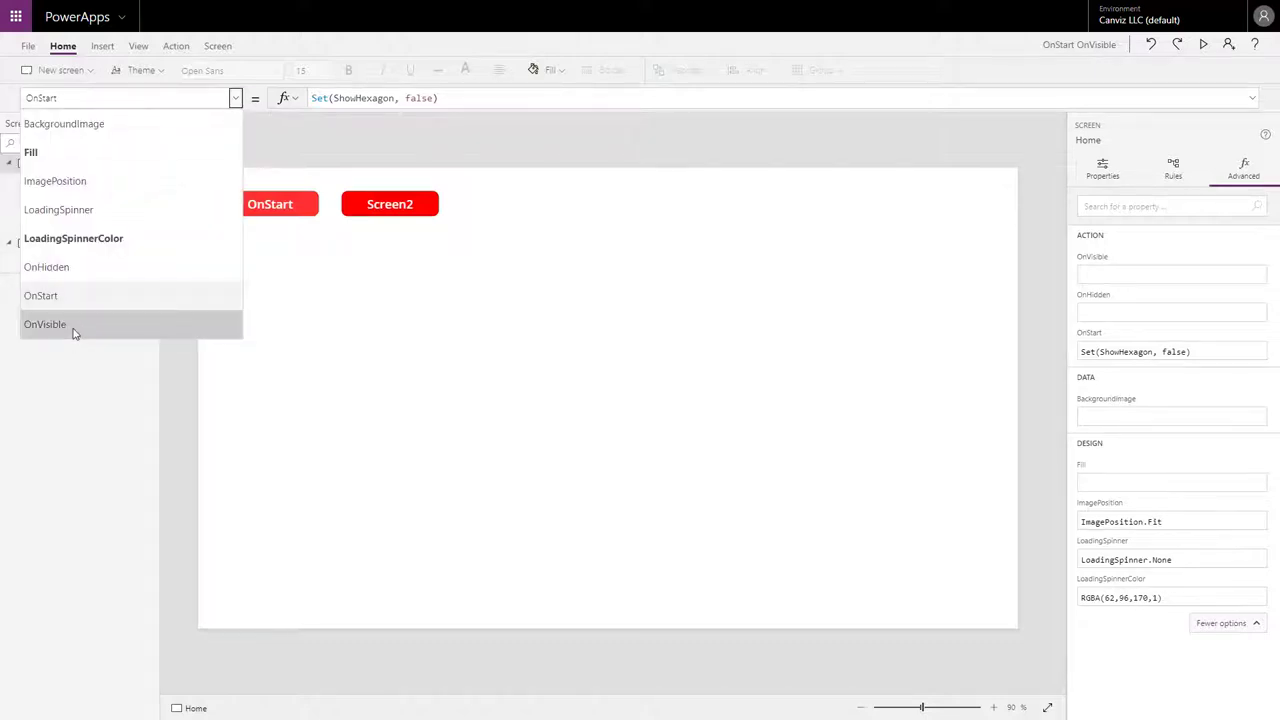
- Review the Home screen's OnVisible formula and the app's OnStart formula that set ShowHexagon
click(44, 324)
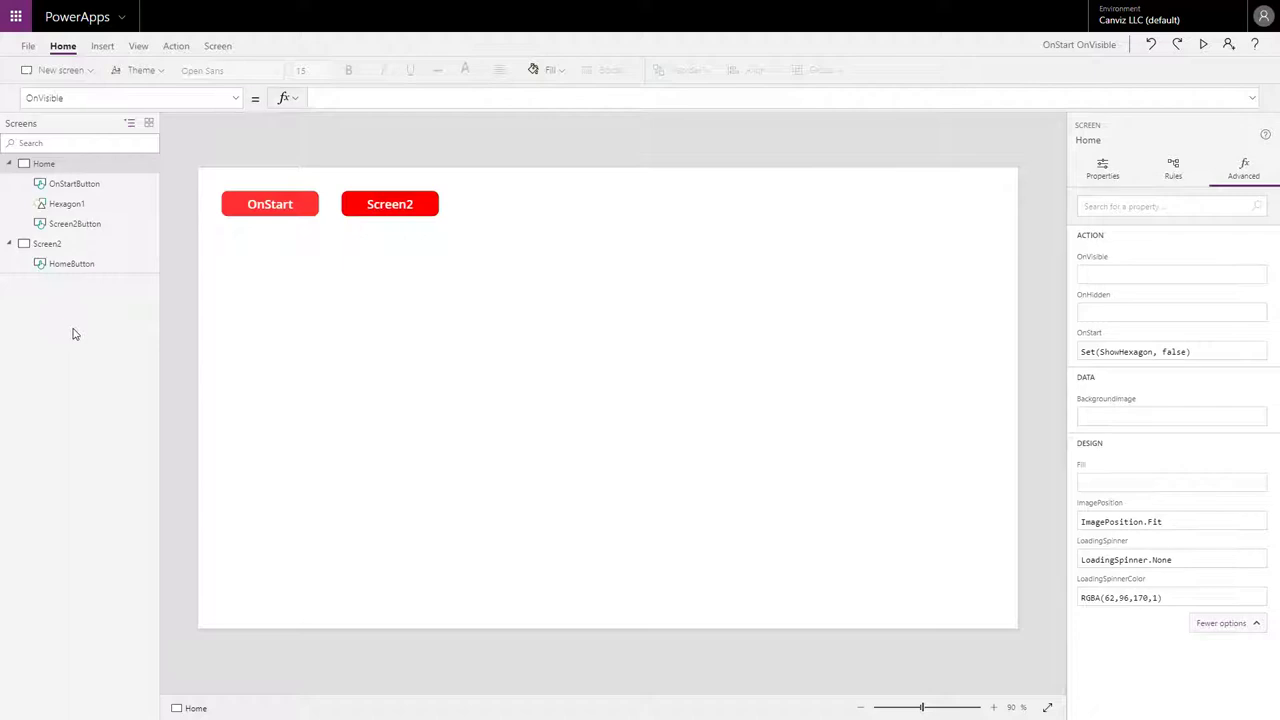
mouse_move(48, 244)
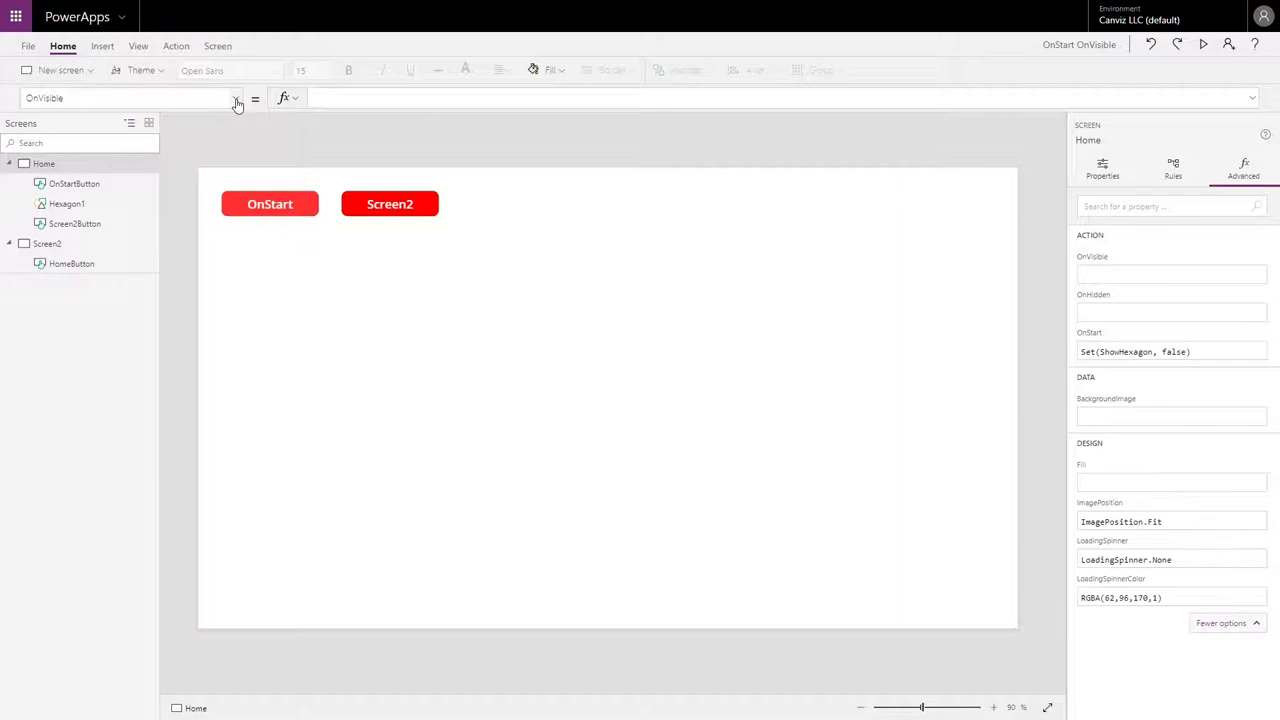
click(236, 98)
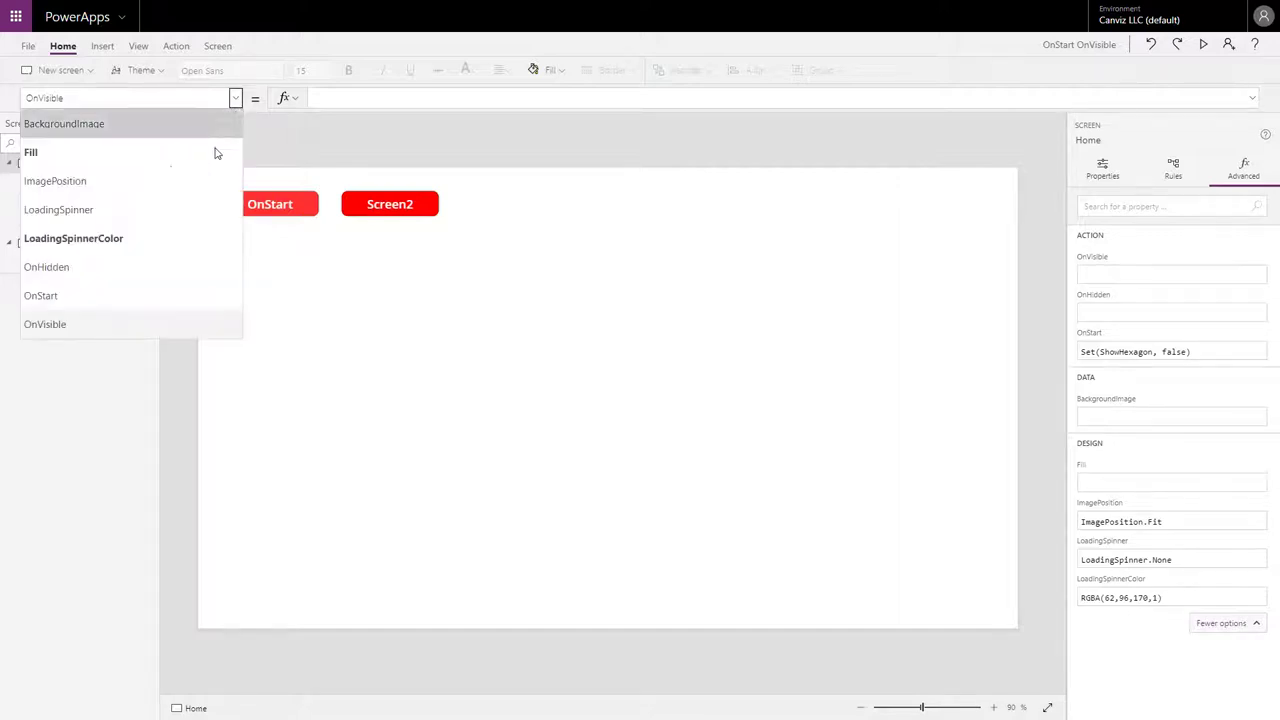
click(40, 296)
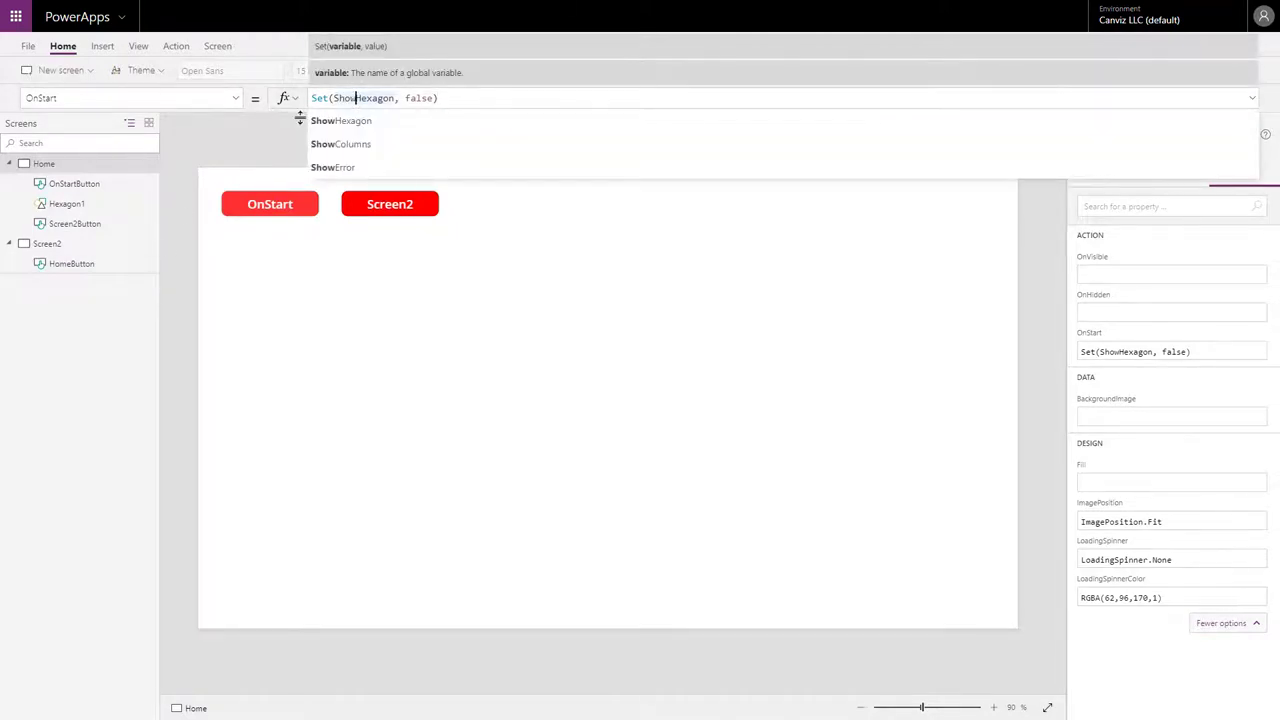
- Select Hexagon1 and confirm its Visible property reads ShowHexagon
click(68, 204)
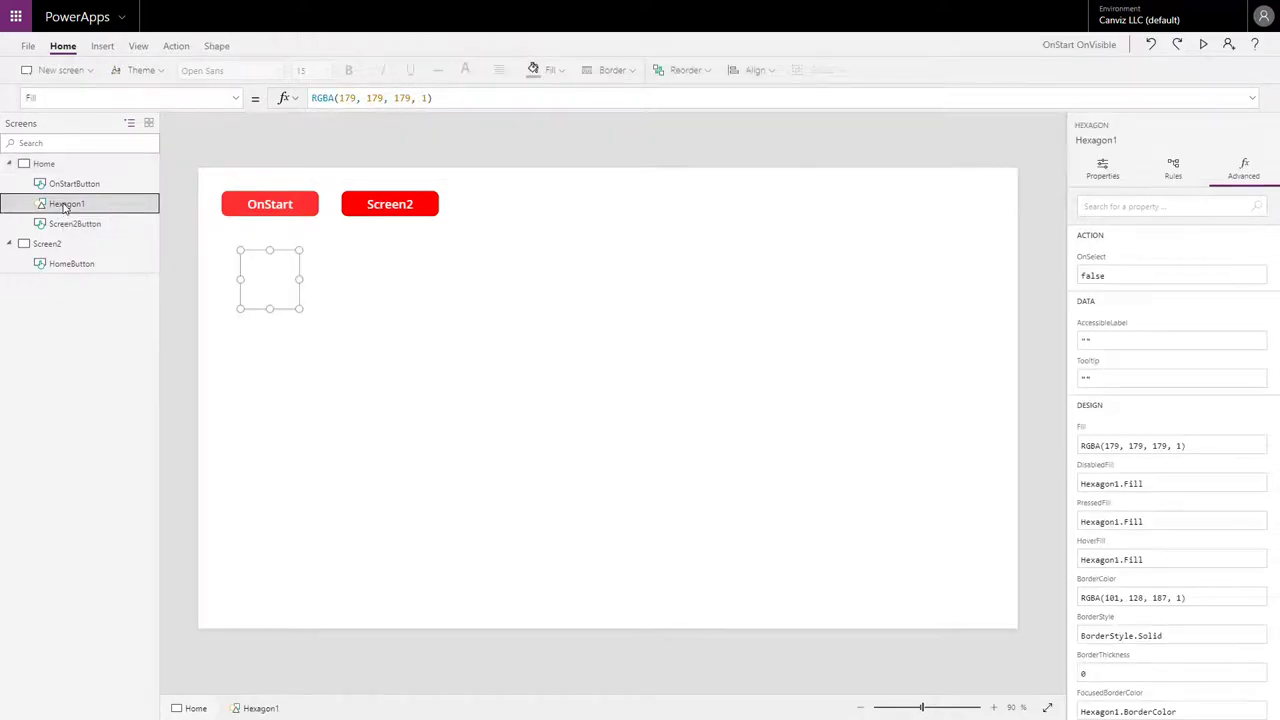
mouse_move(250, 288)
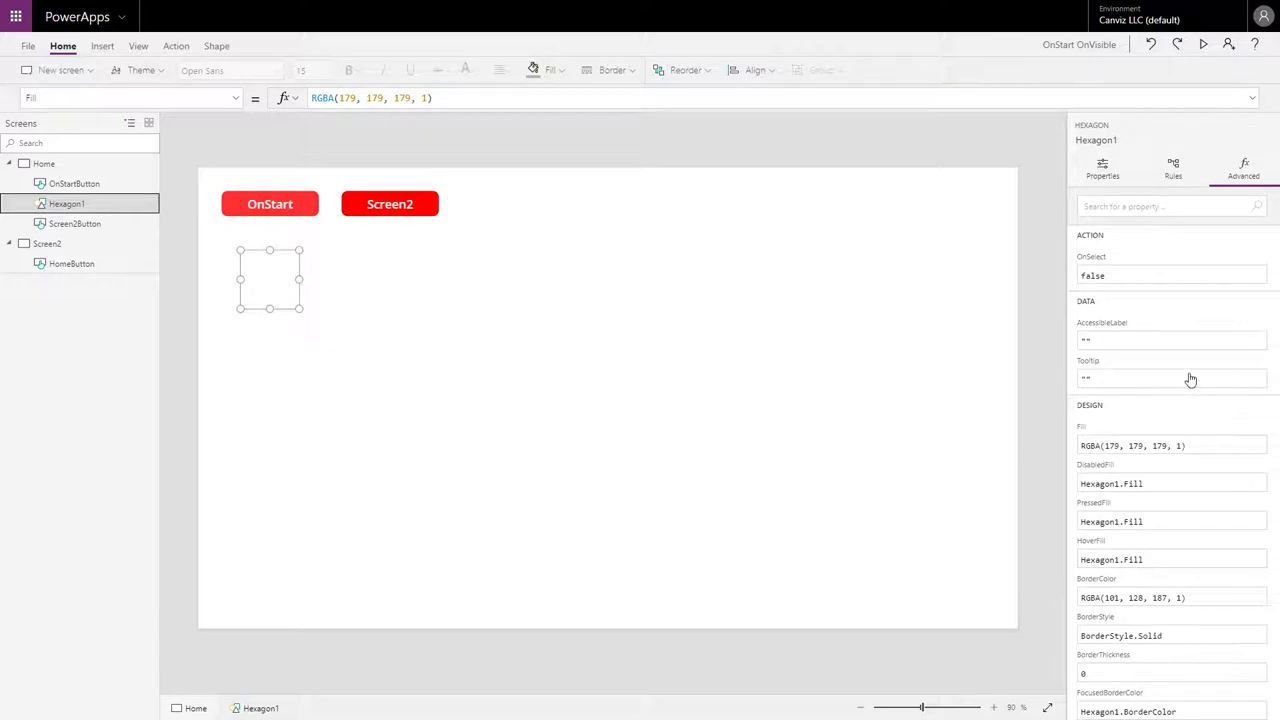
scroll(down, 3)
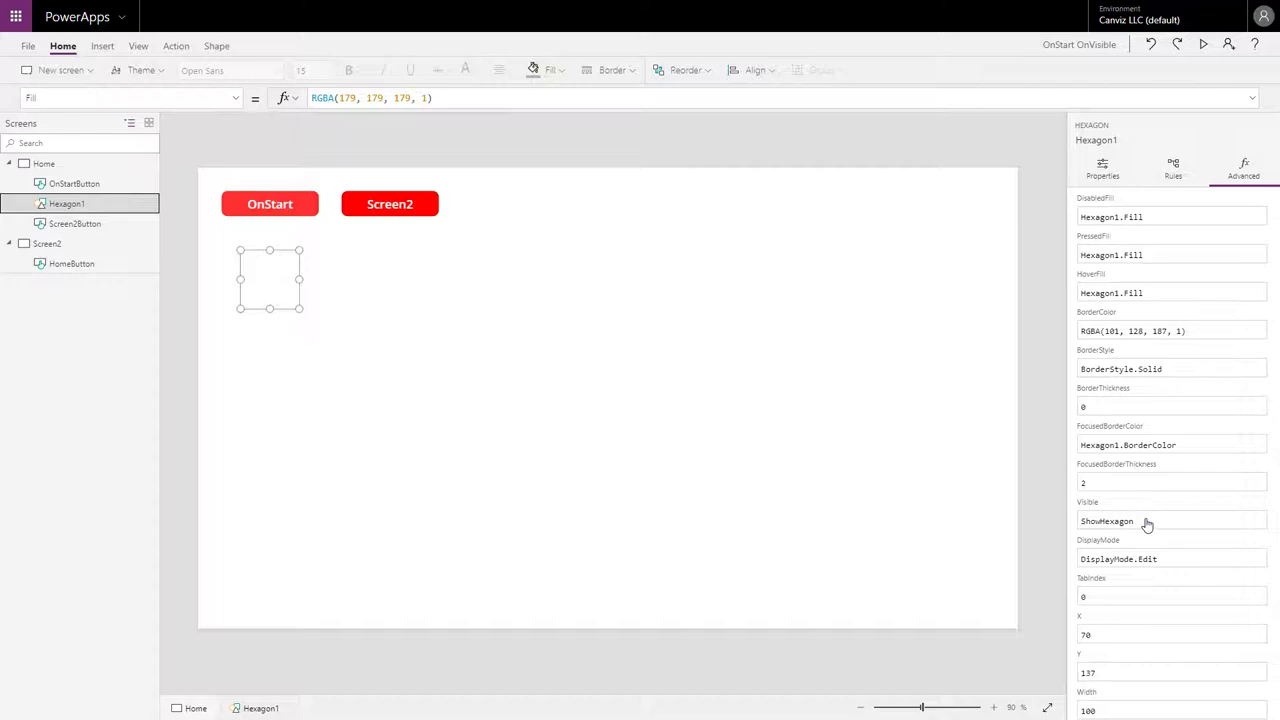
click(1130, 520)
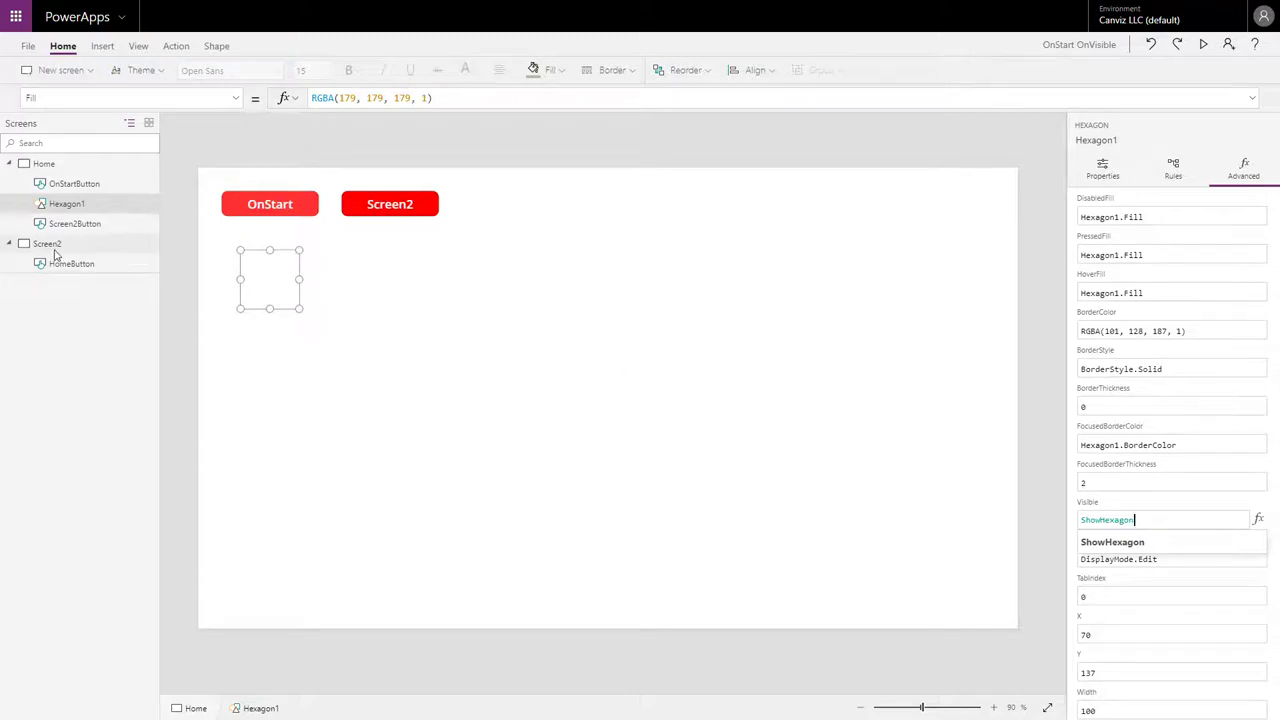
mouse_move(428, 204)
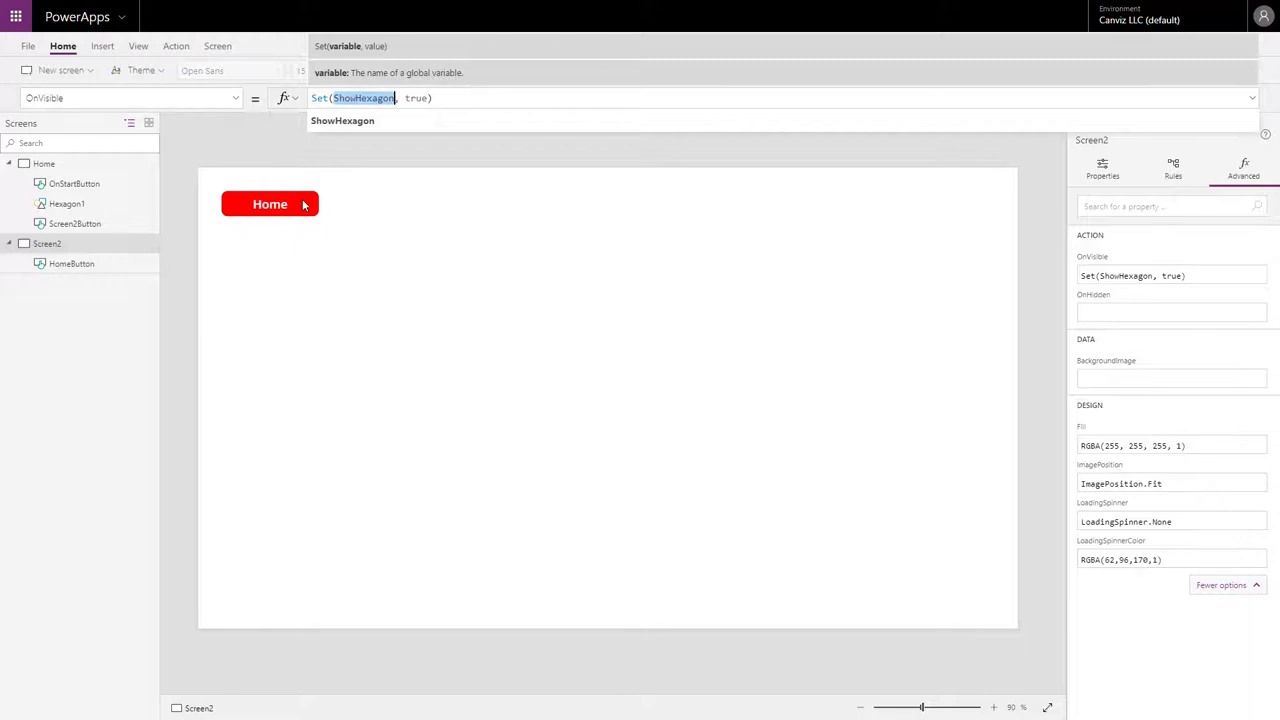
- Return from Screen2 to the Home screen, where the hexagon now shows because ShowHexagon is true
click(270, 204)
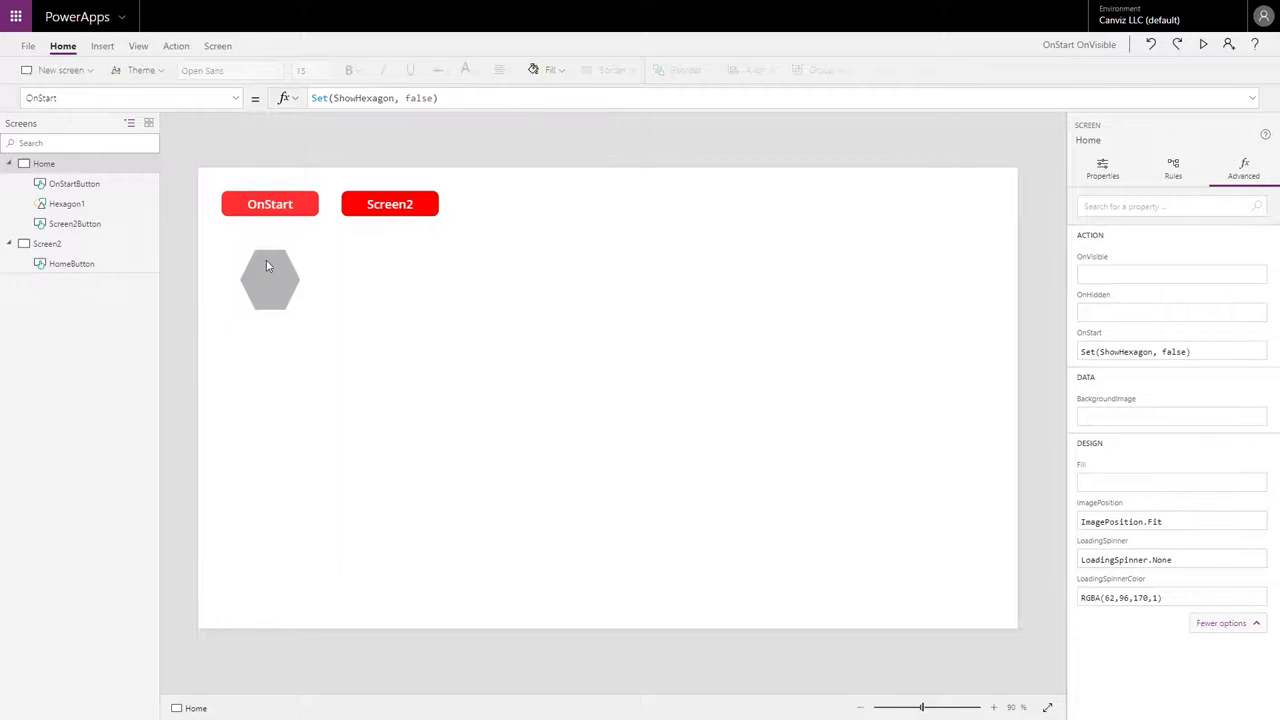
mouse_move(280, 280)
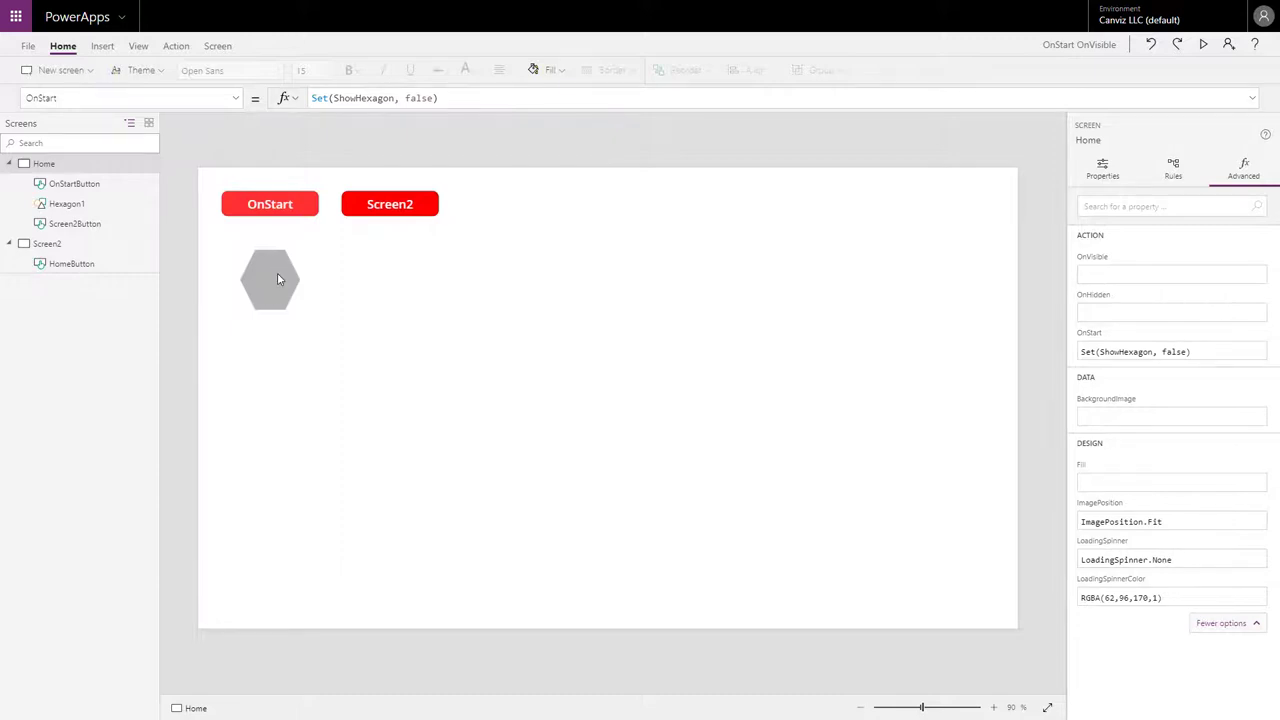
mouse_move(304, 204)
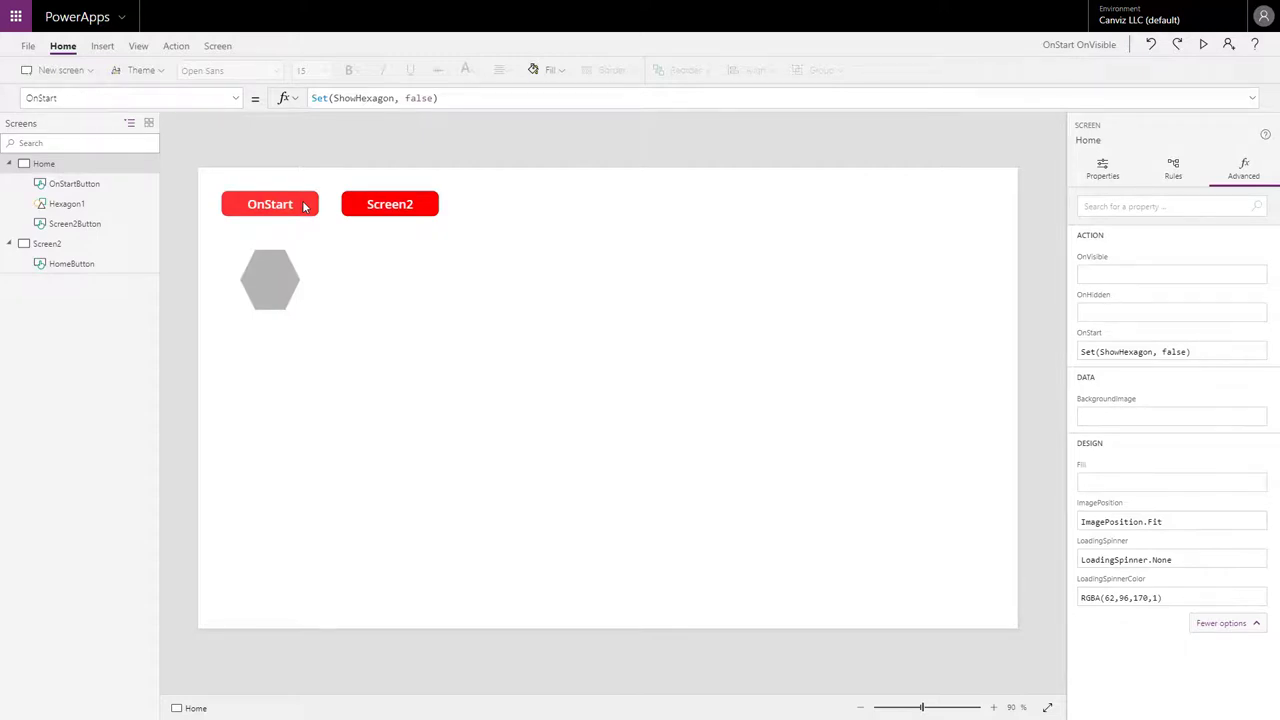
- Run OnStartButton's OnSelect so ShowHexagon becomes false and the hexagon hides again
click(270, 204)
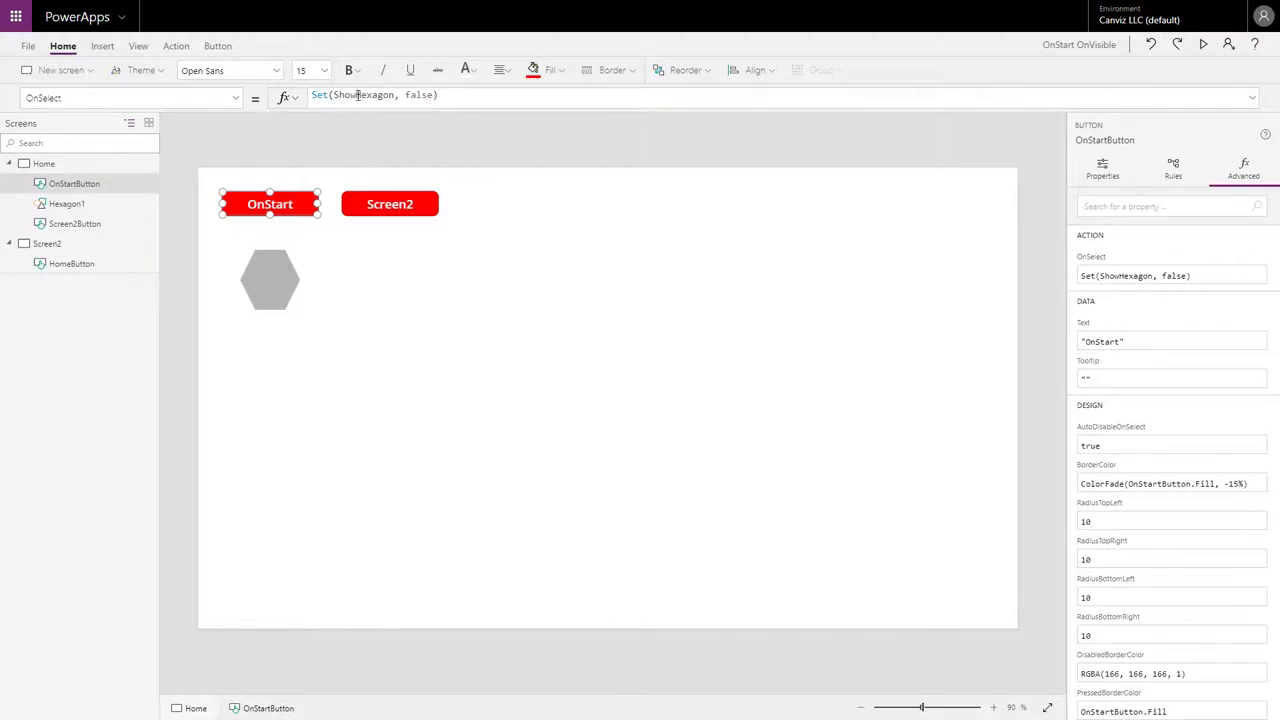
click(364, 94)
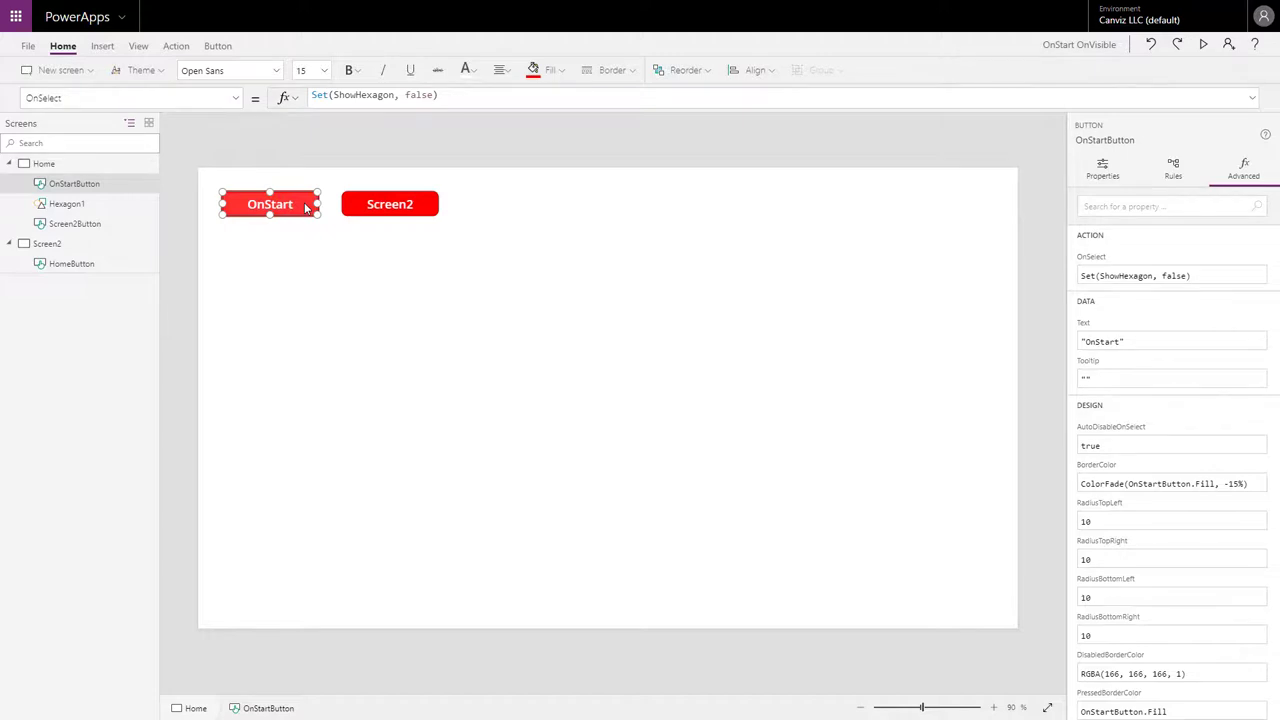
mouse_move(300, 256)
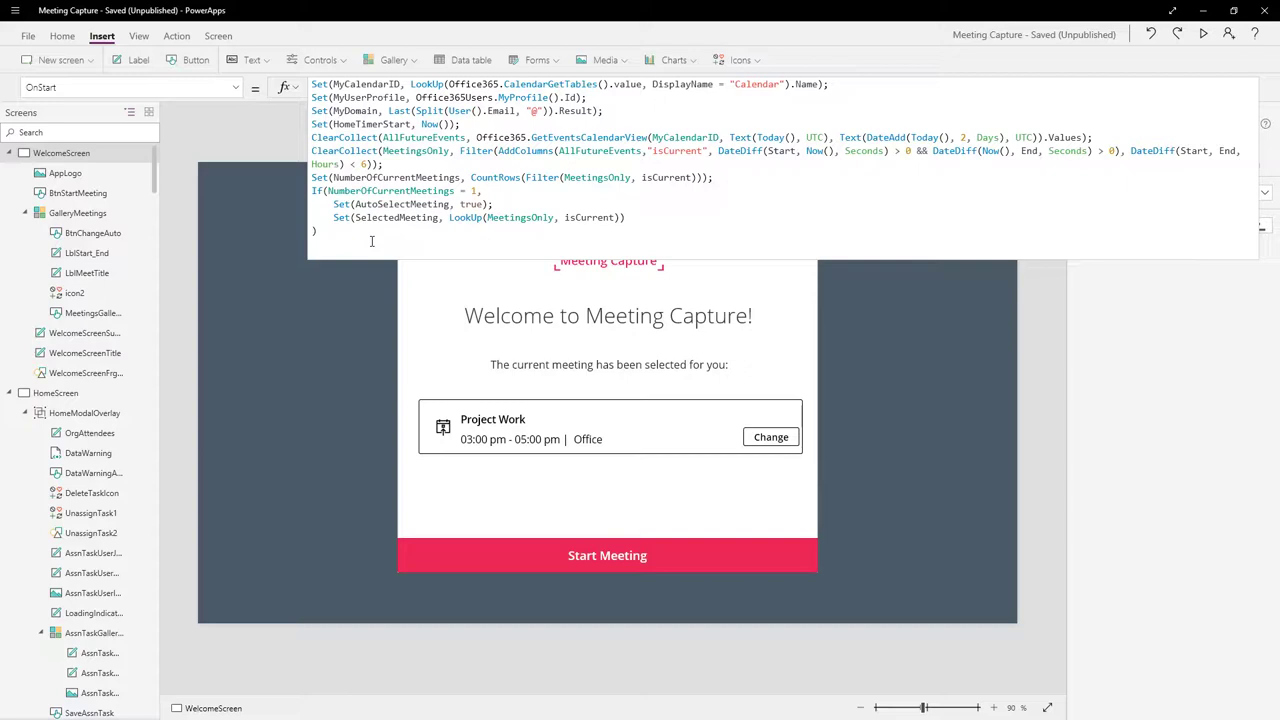
mouse_move(308, 136)
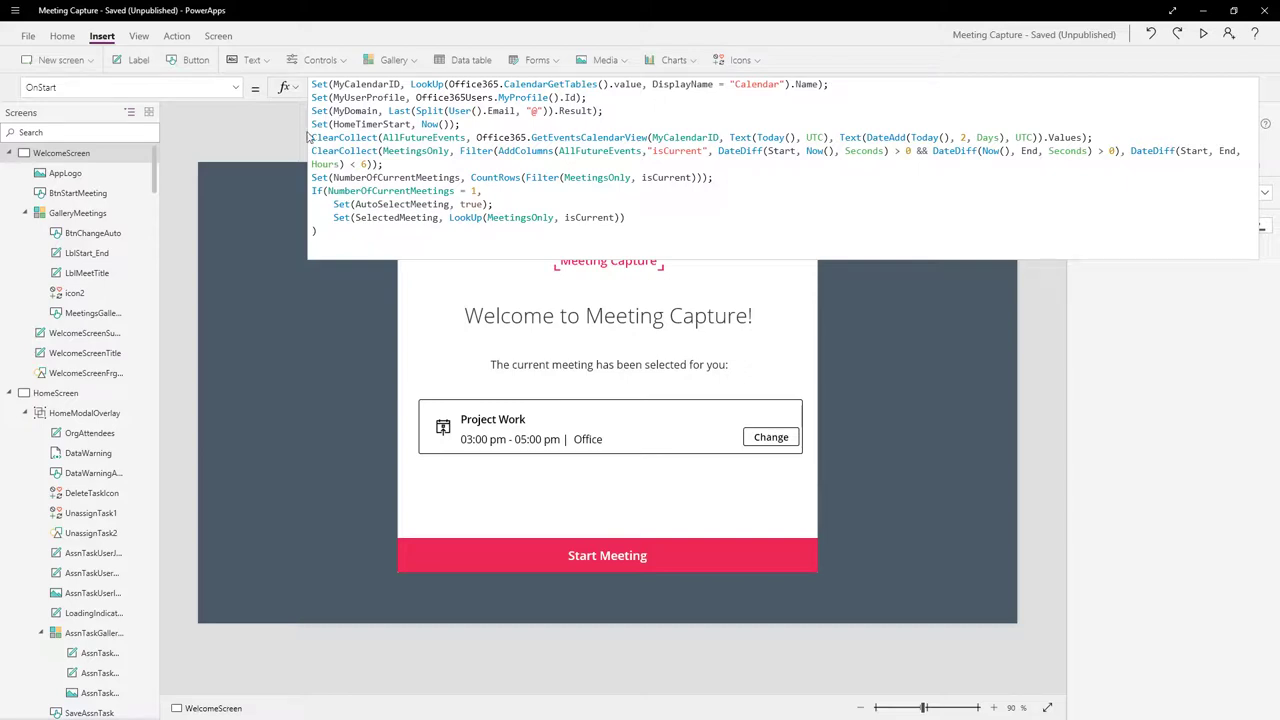
- Insert a new button onto the Meeting Capture WelcomeScreen
click(196, 60)
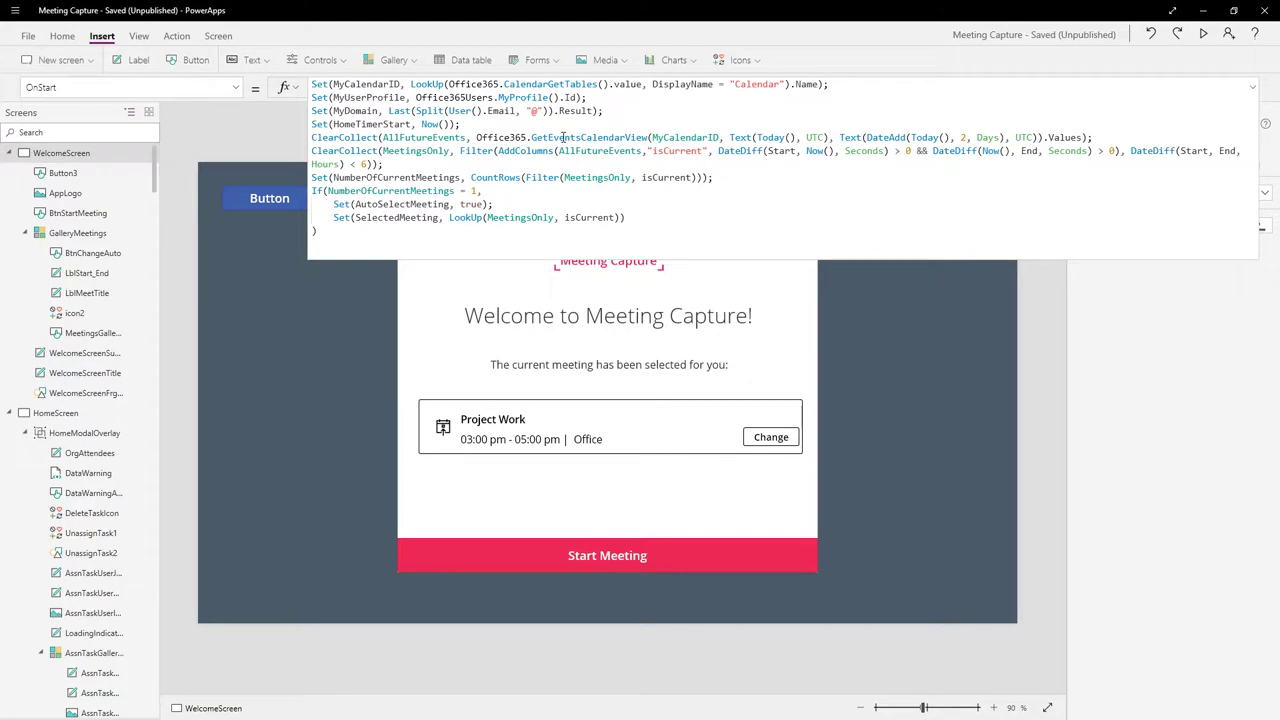
- Paste the app's OnStart code into Button3's OnSelect so it re-runs the startup logic
key(ctrl+a)
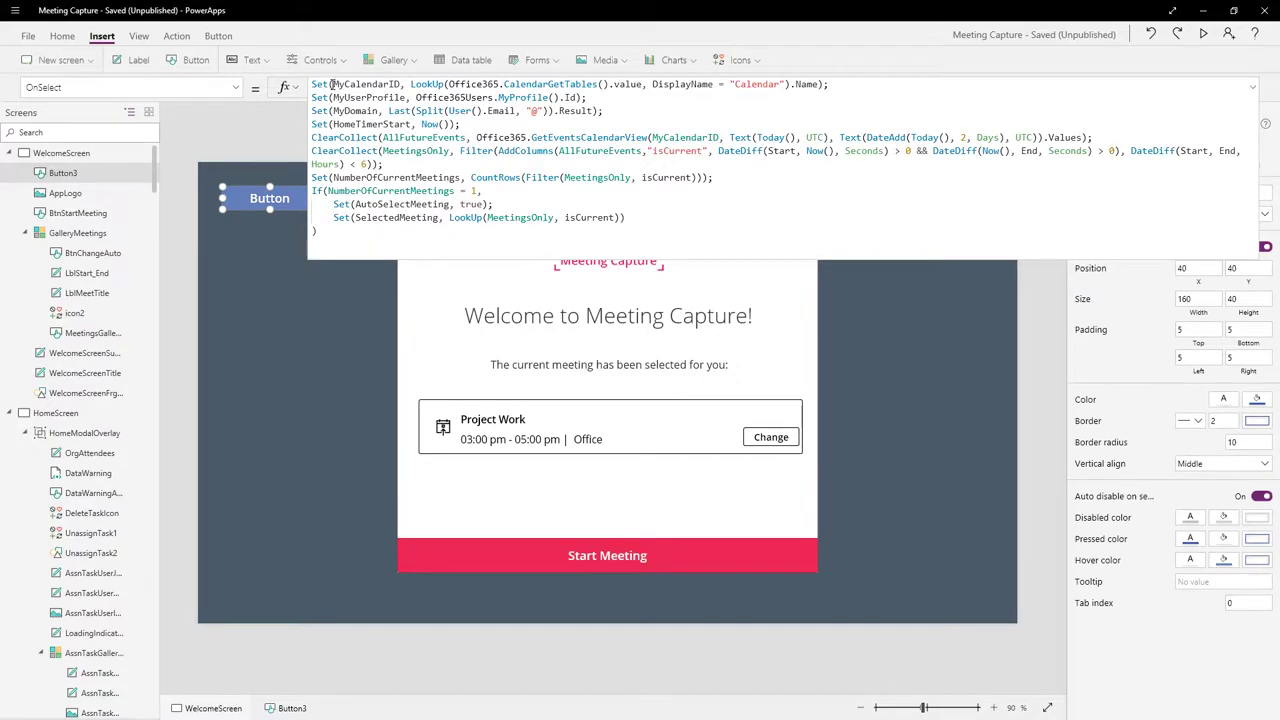
mouse_move(296, 204)
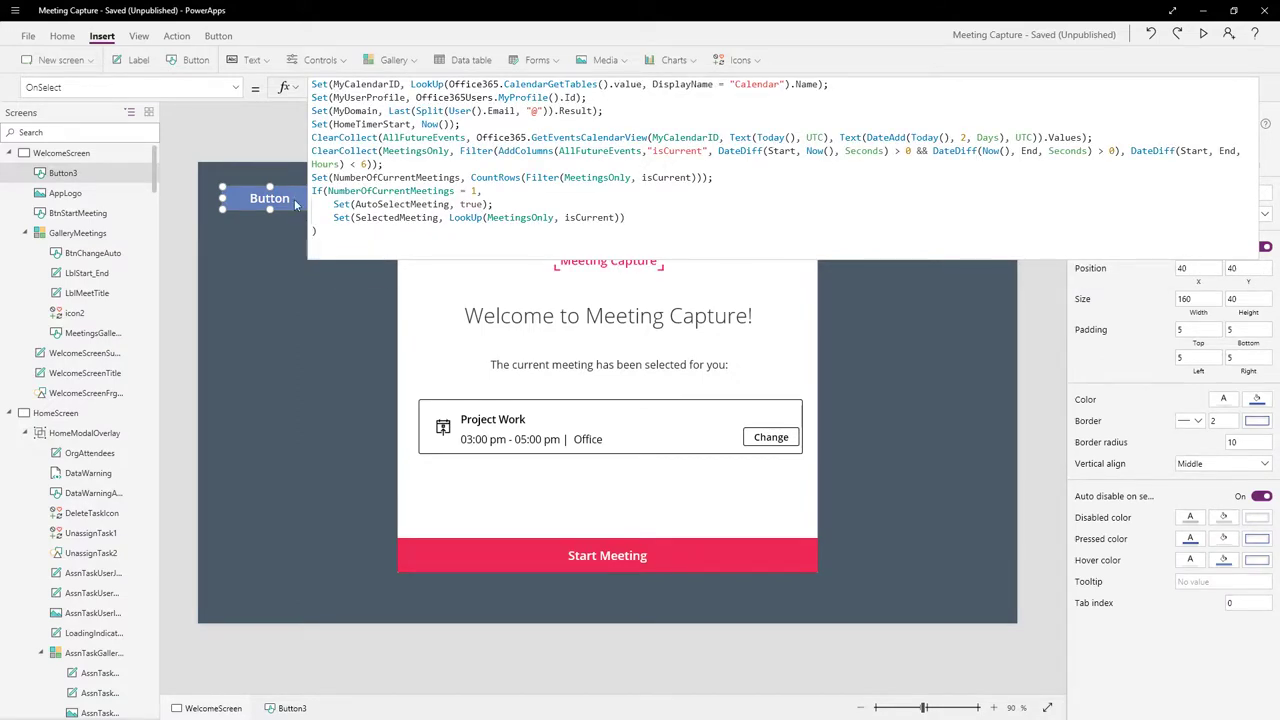